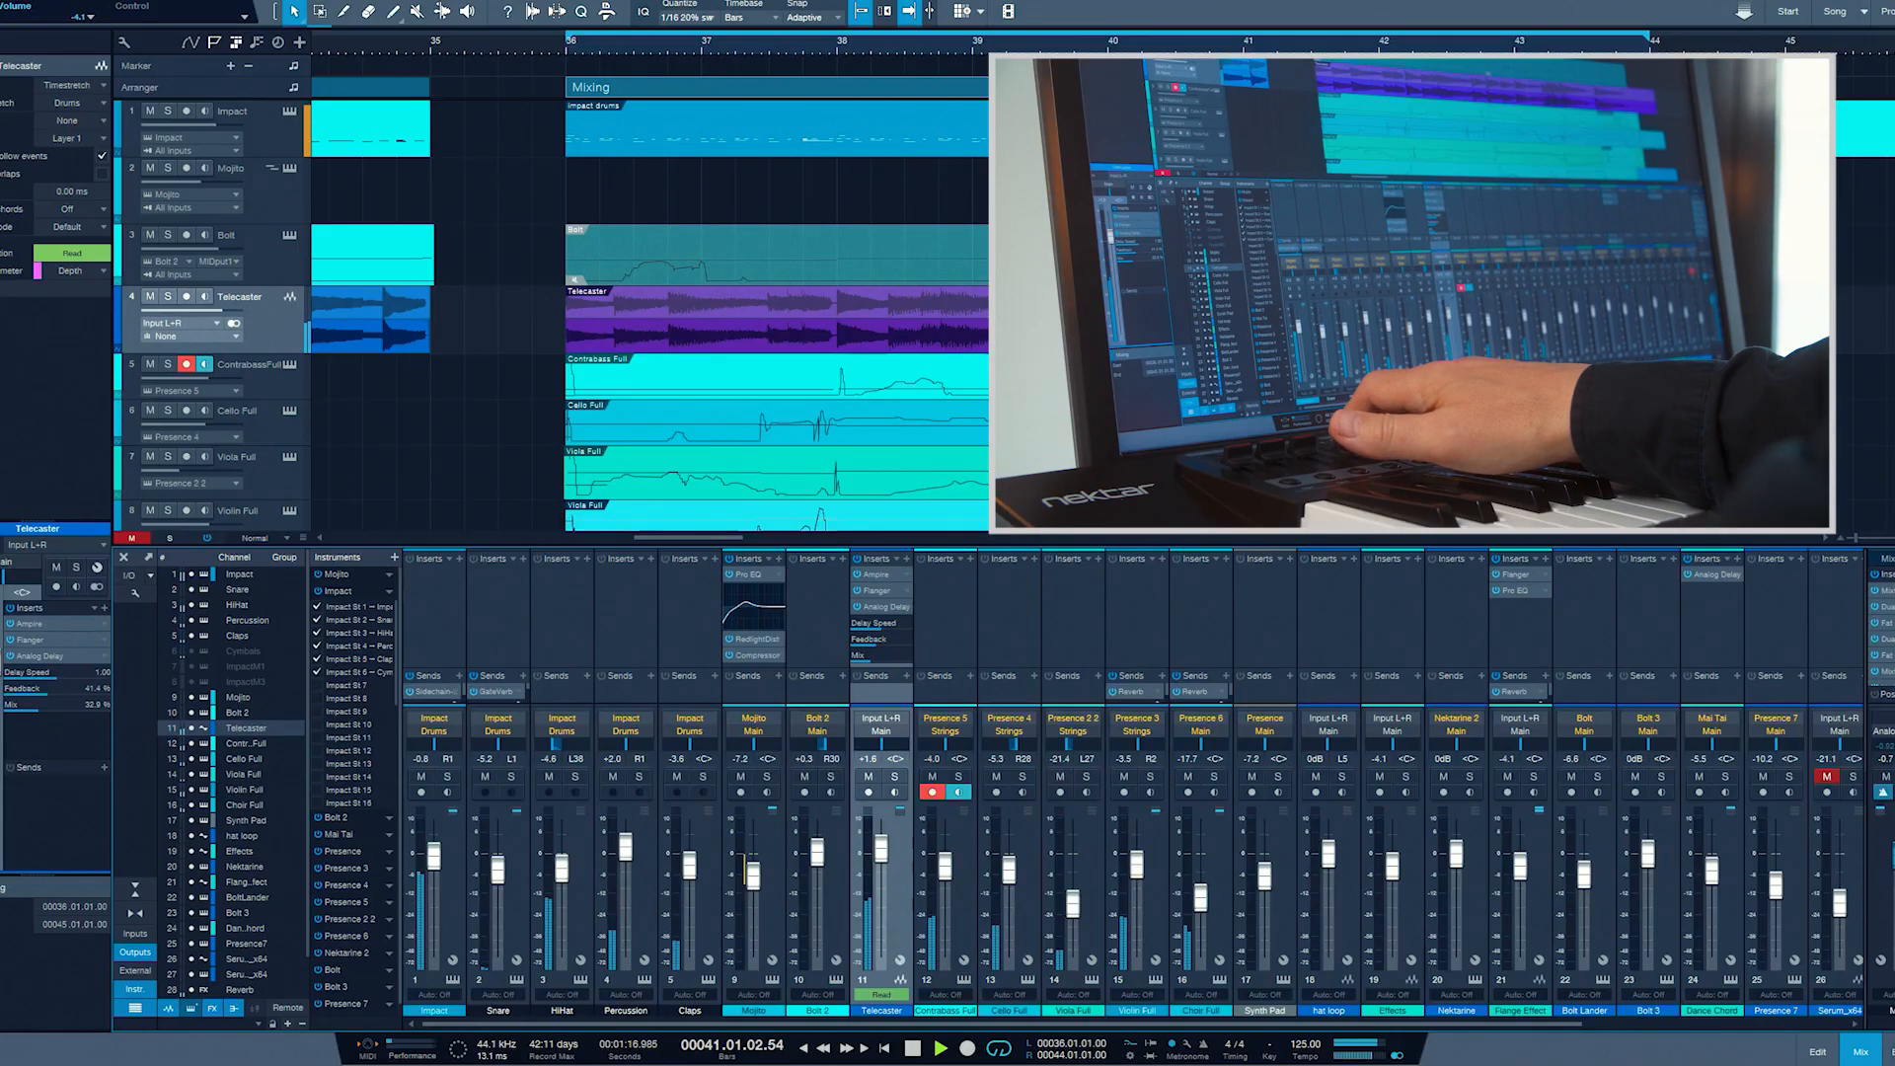
- Select the Presence 5 mixer channel and lower its fader to -8.2 dB
click(946, 723)
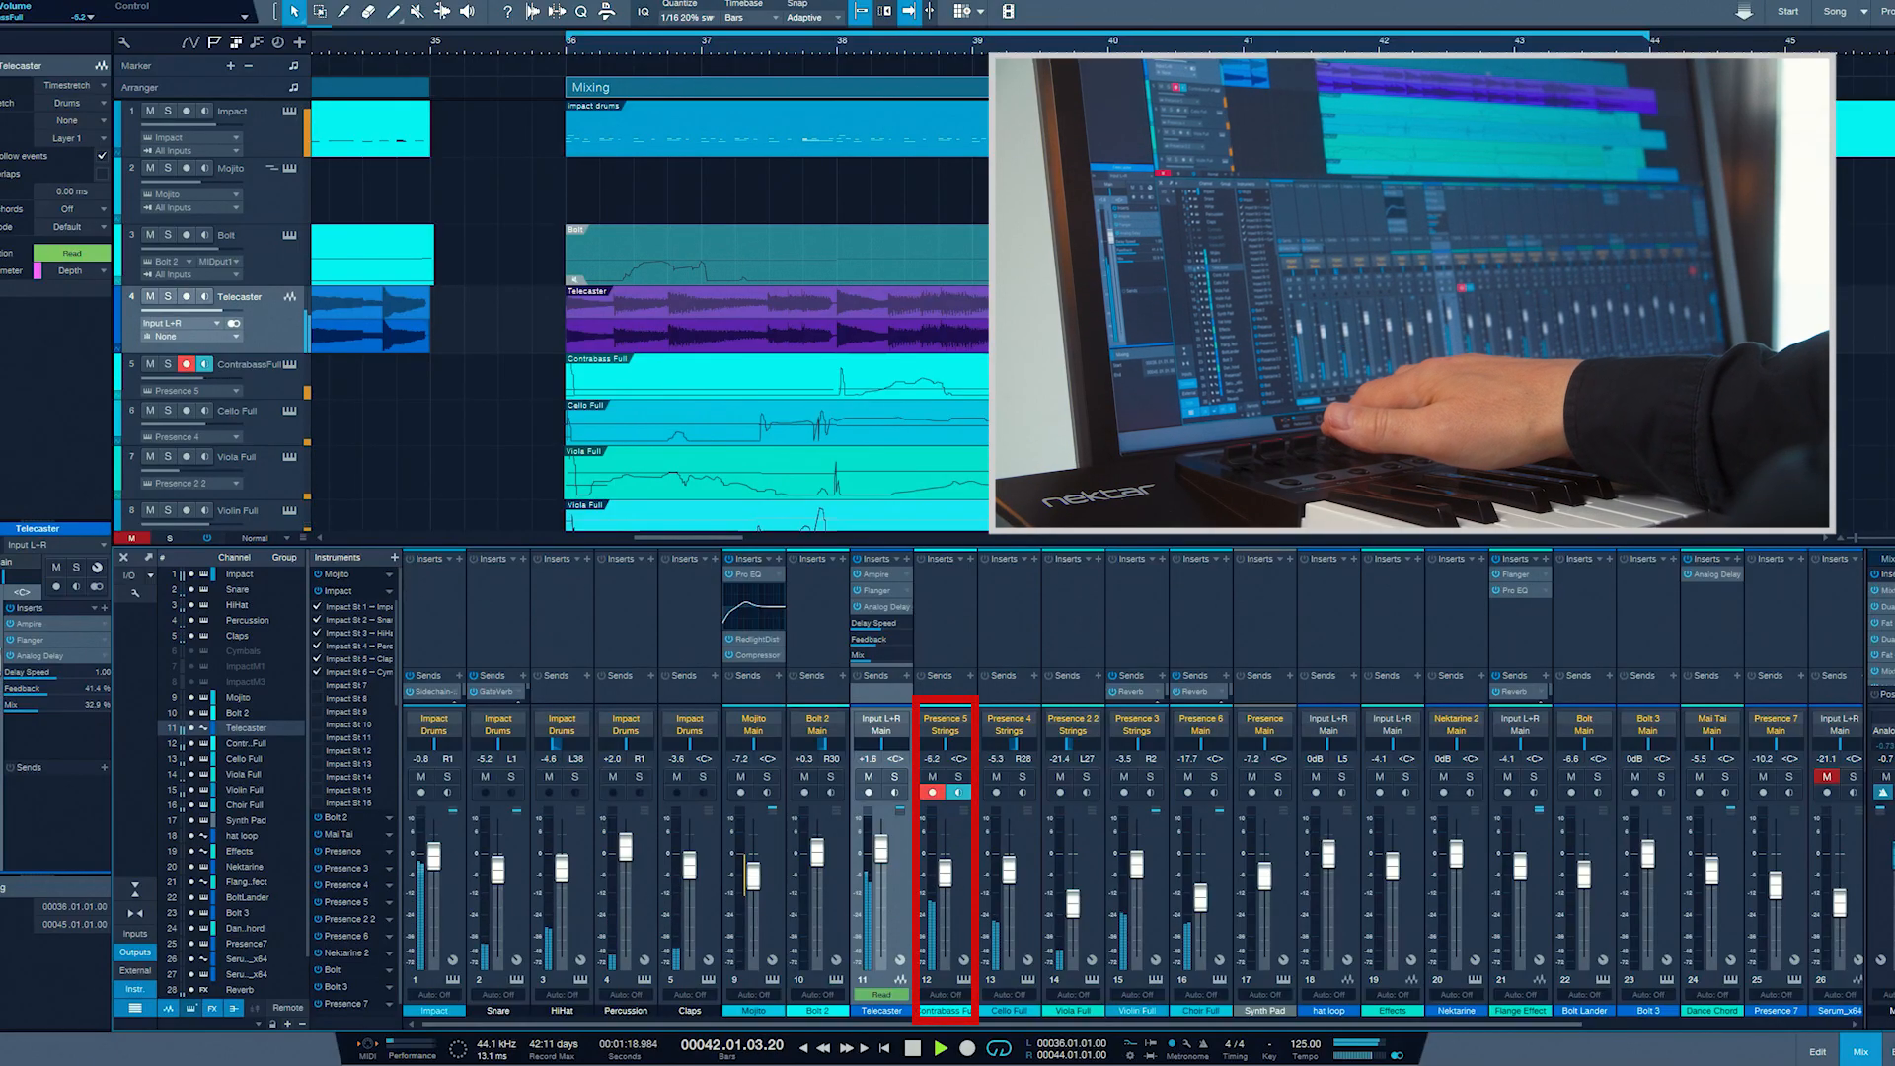